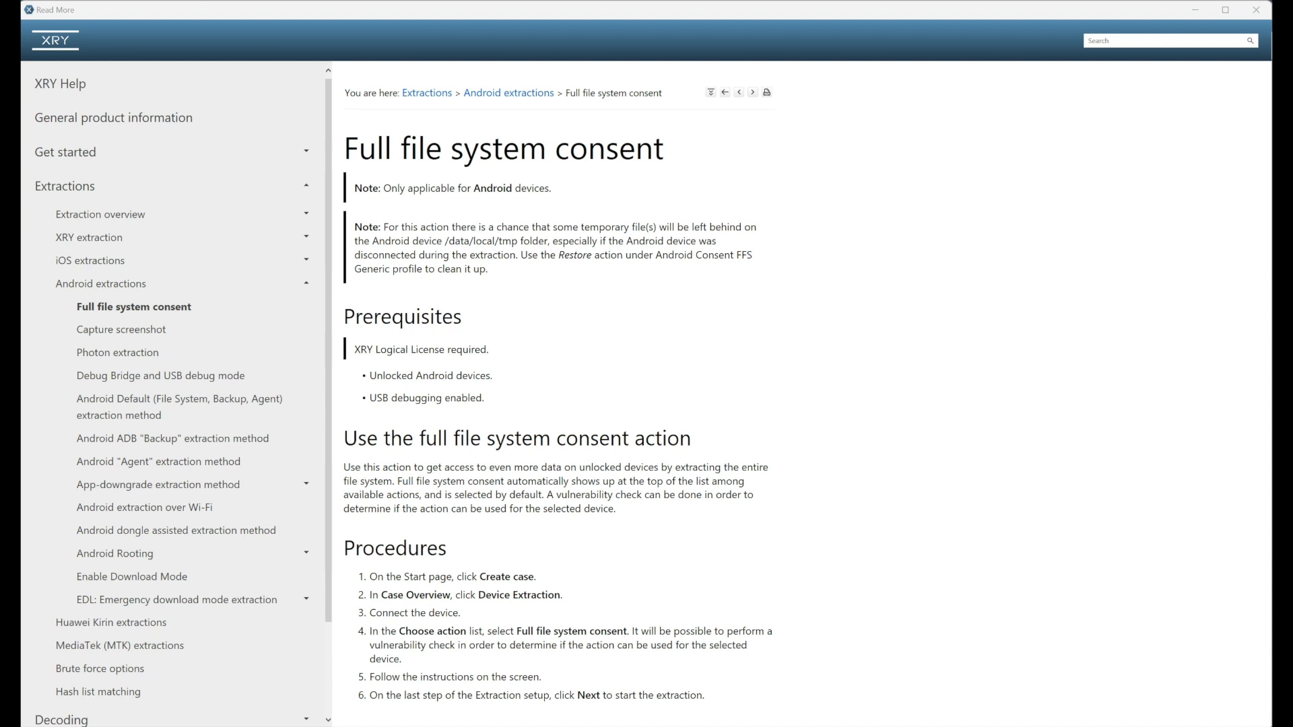
mouse_move(377, 191)
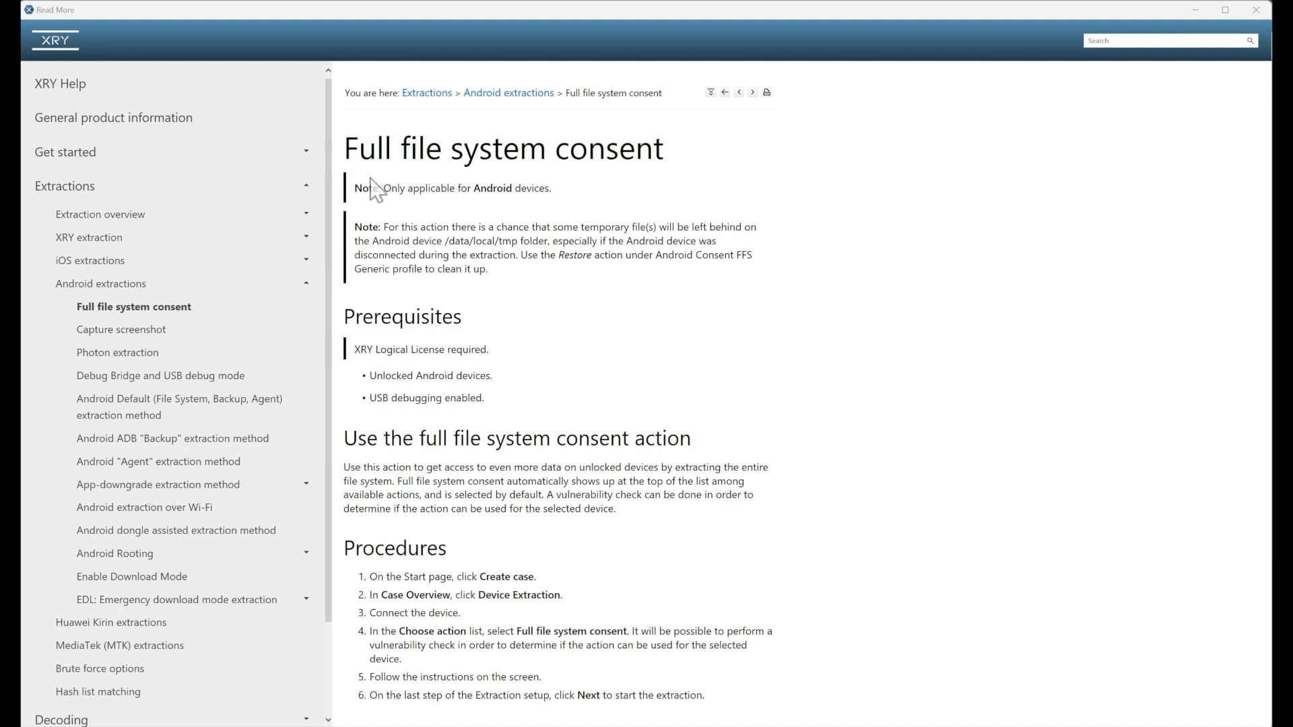
Review the Full file system consent help page, noting the licence and USB debugging prerequisites.
triple_click(502, 148)
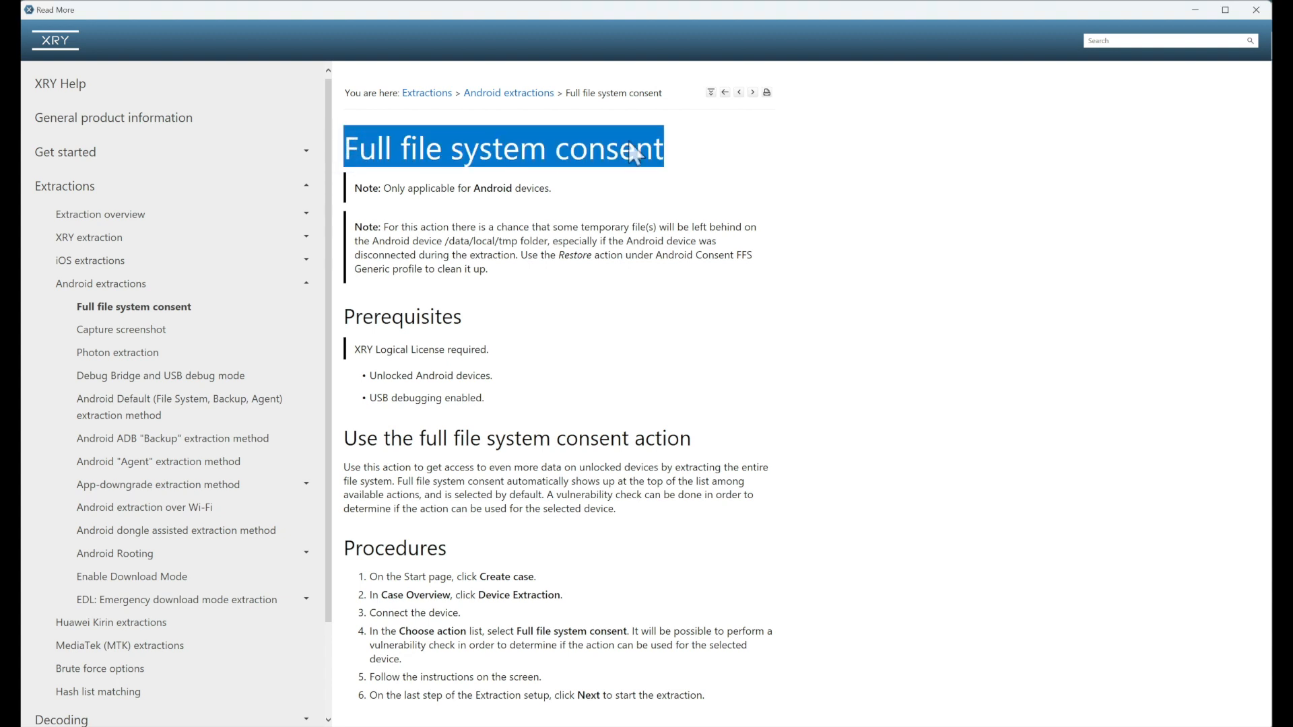
mouse_move(494, 365)
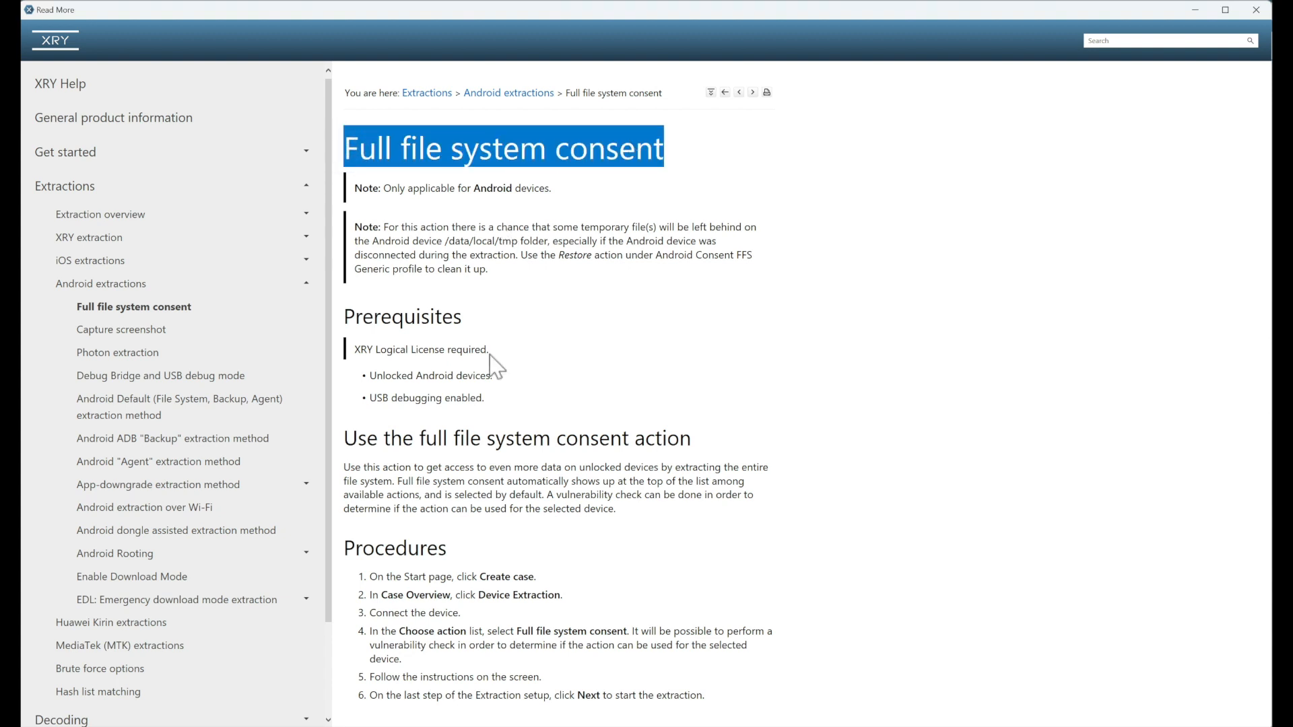
double_click(428, 349)
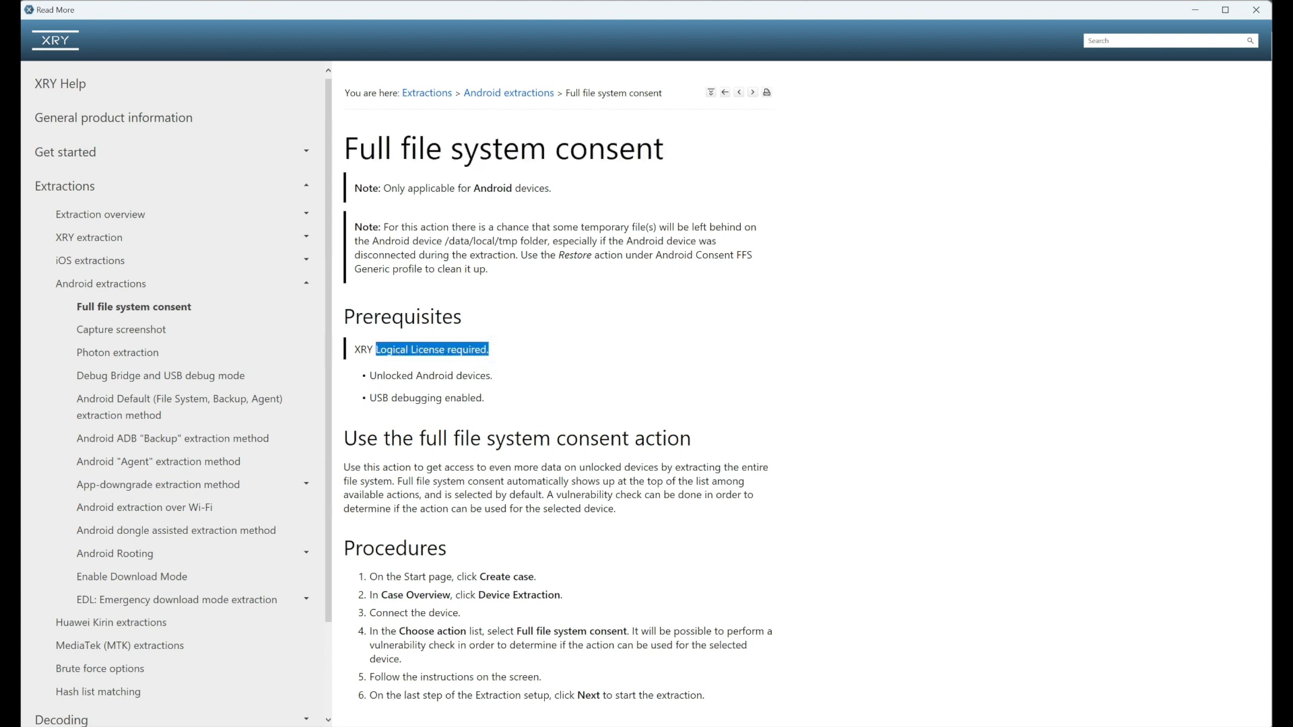
left_click(388, 369)
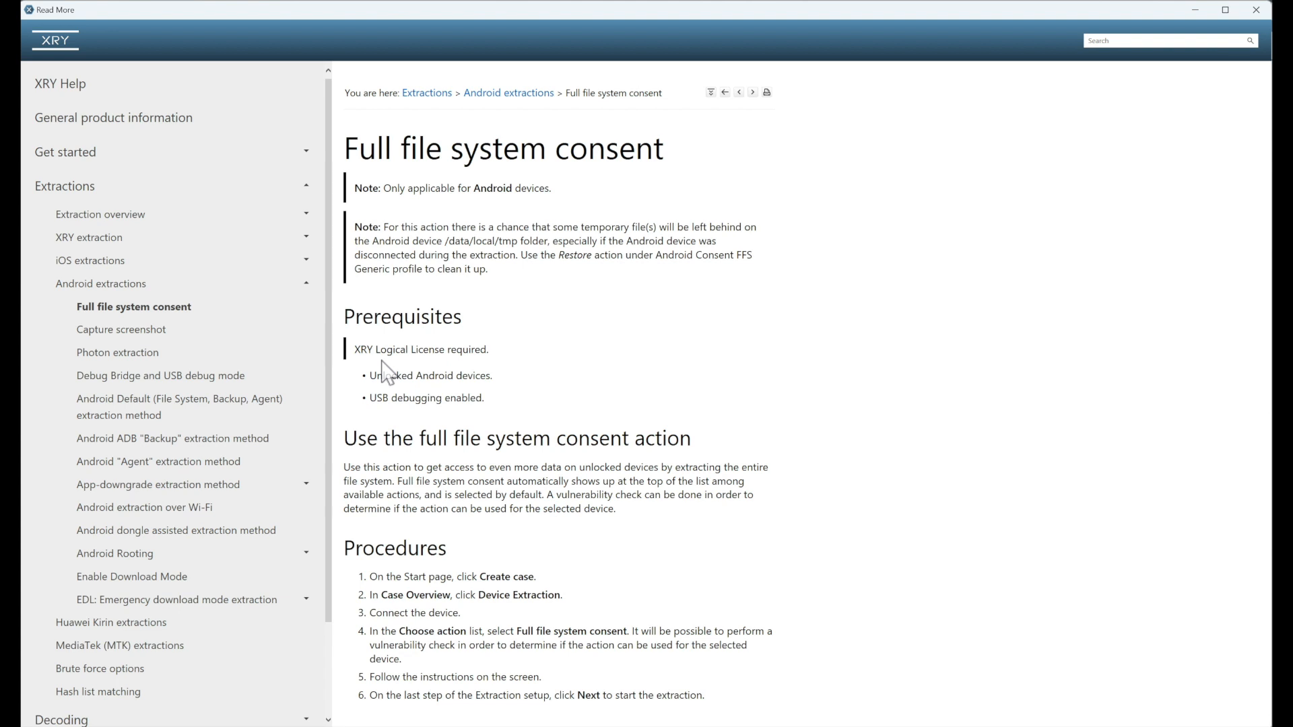
double_click(429, 376)
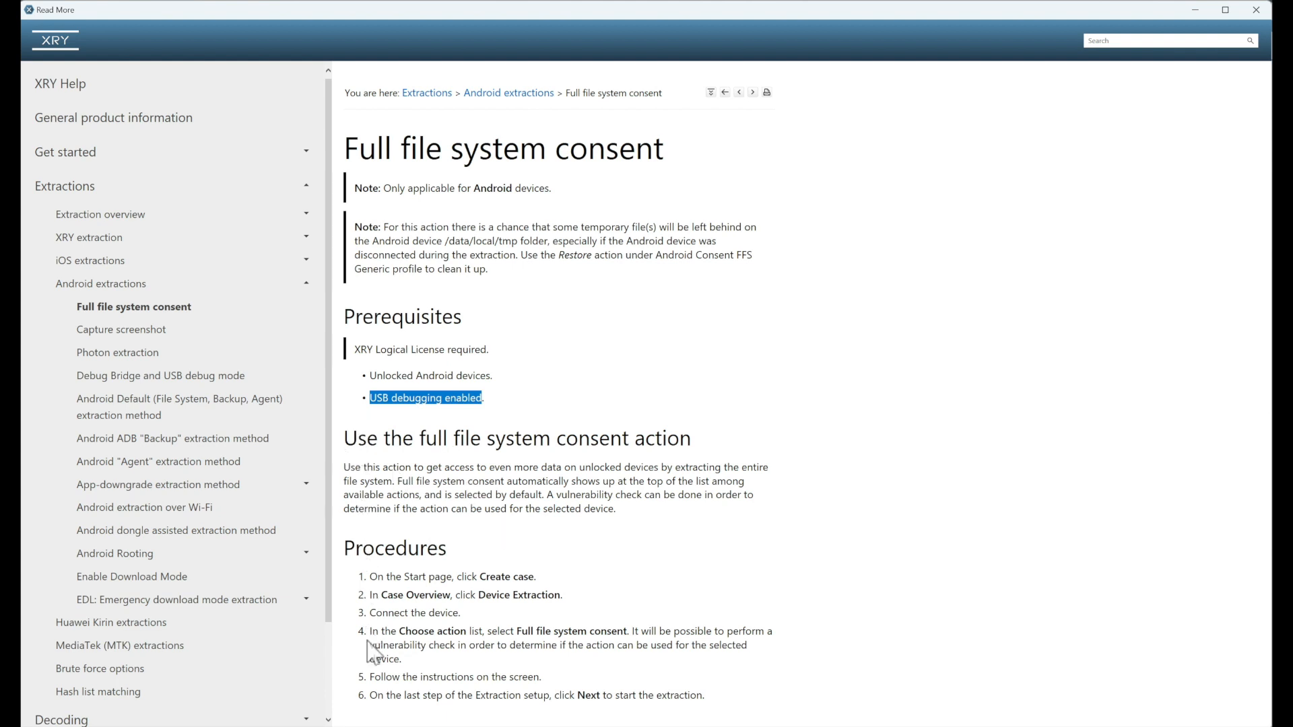
mouse_move(371, 650)
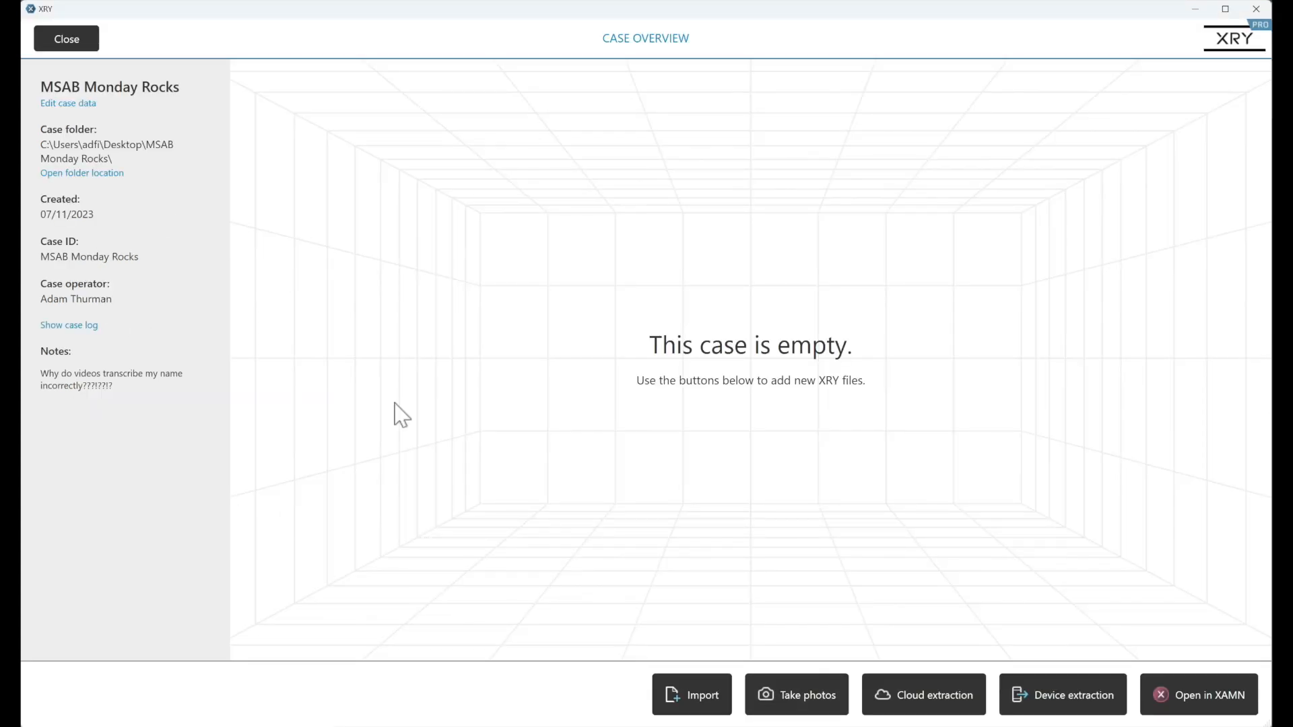
mouse_move(1062, 695)
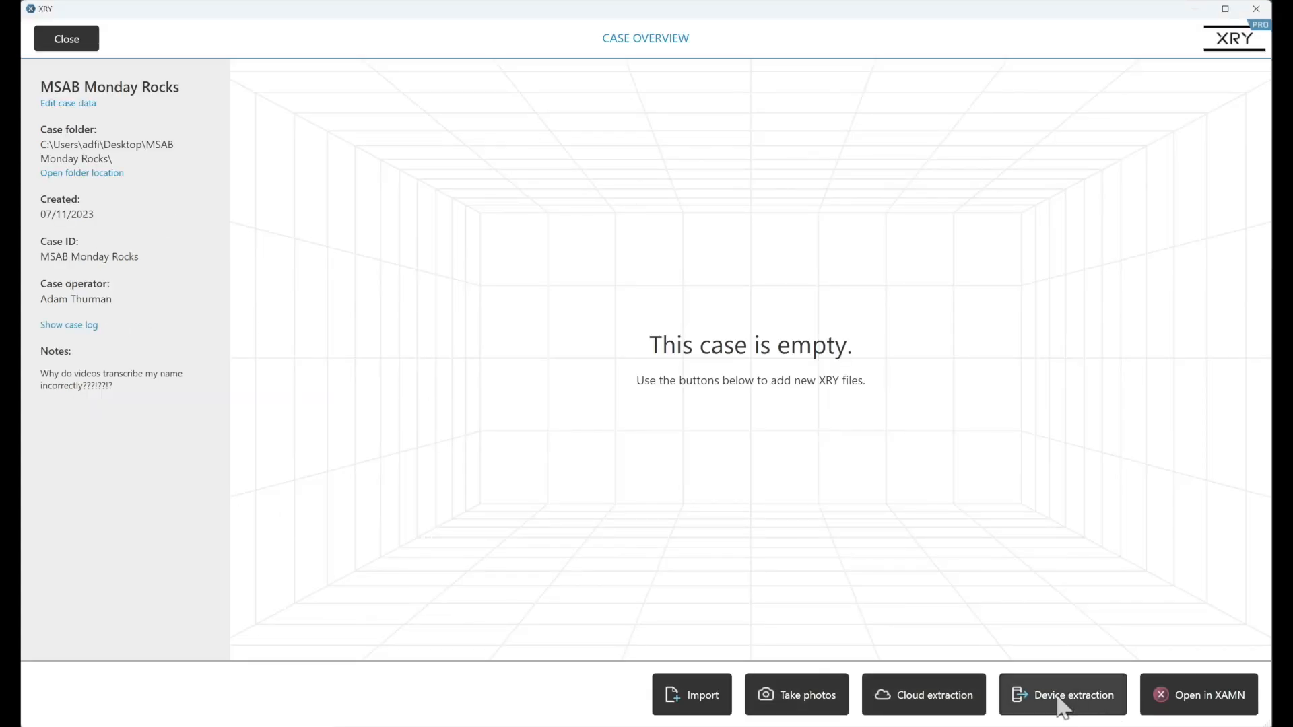
Start a new device extraction from the Case Overview.
left_click(1062, 694)
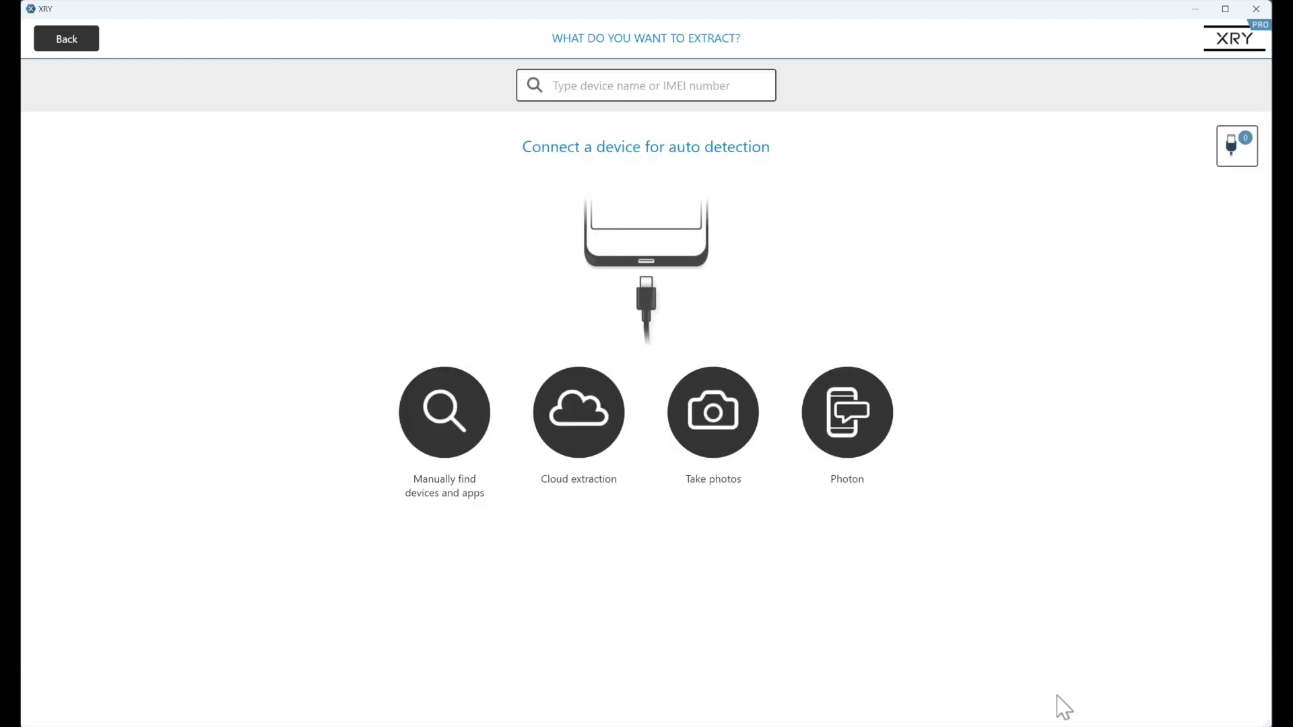
mouse_move(443, 412)
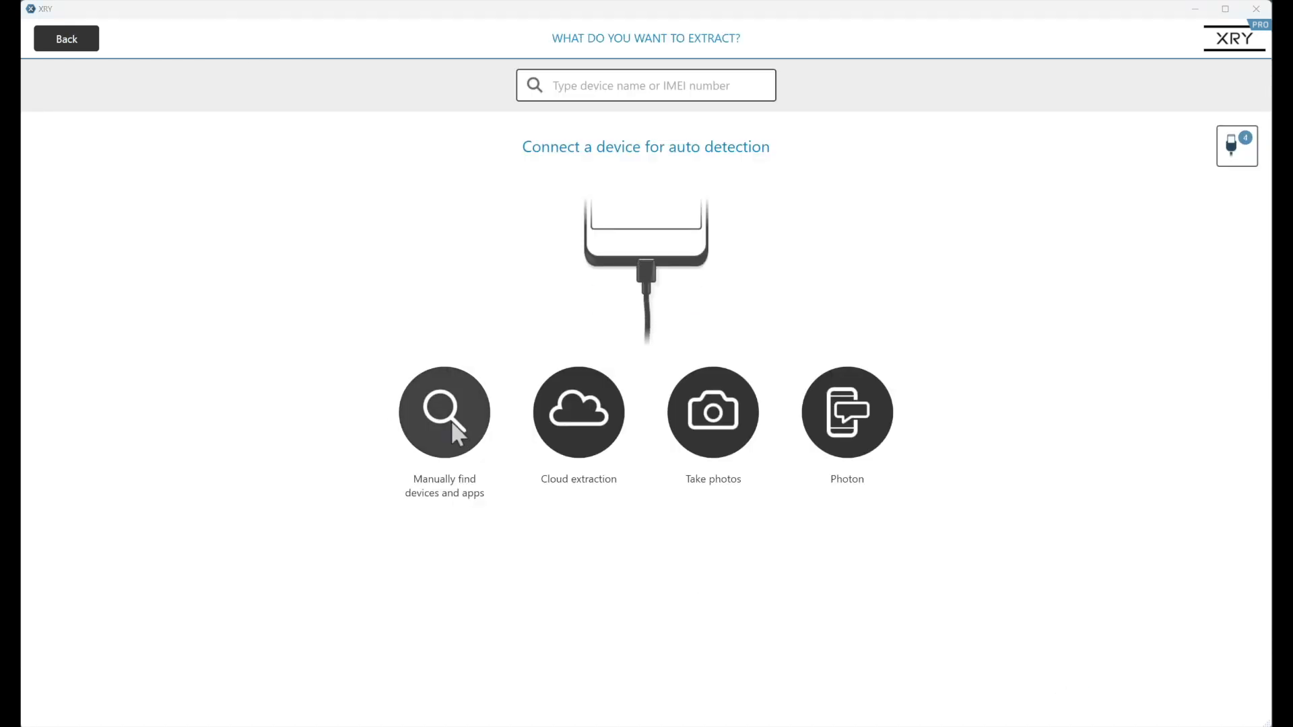
Manually choose the Android Consent FFS Generic profile and continue with it.
left_click(442, 412)
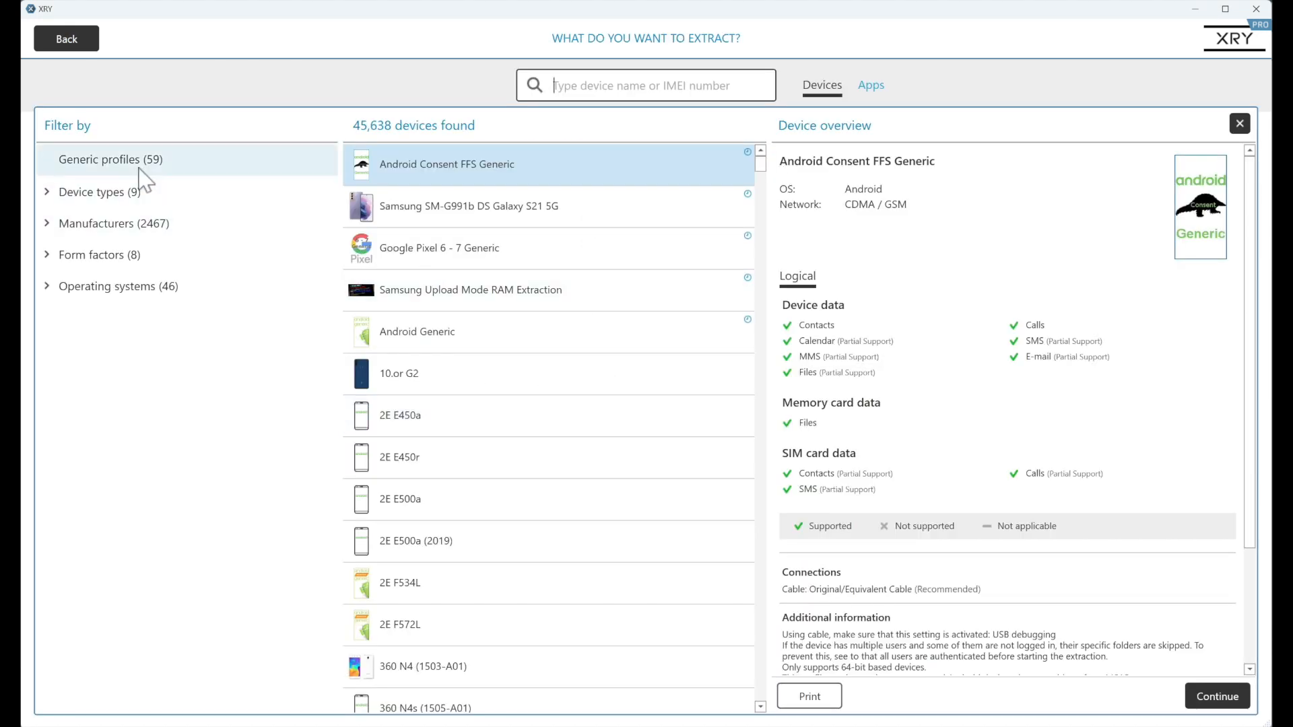
mouse_move(478, 183)
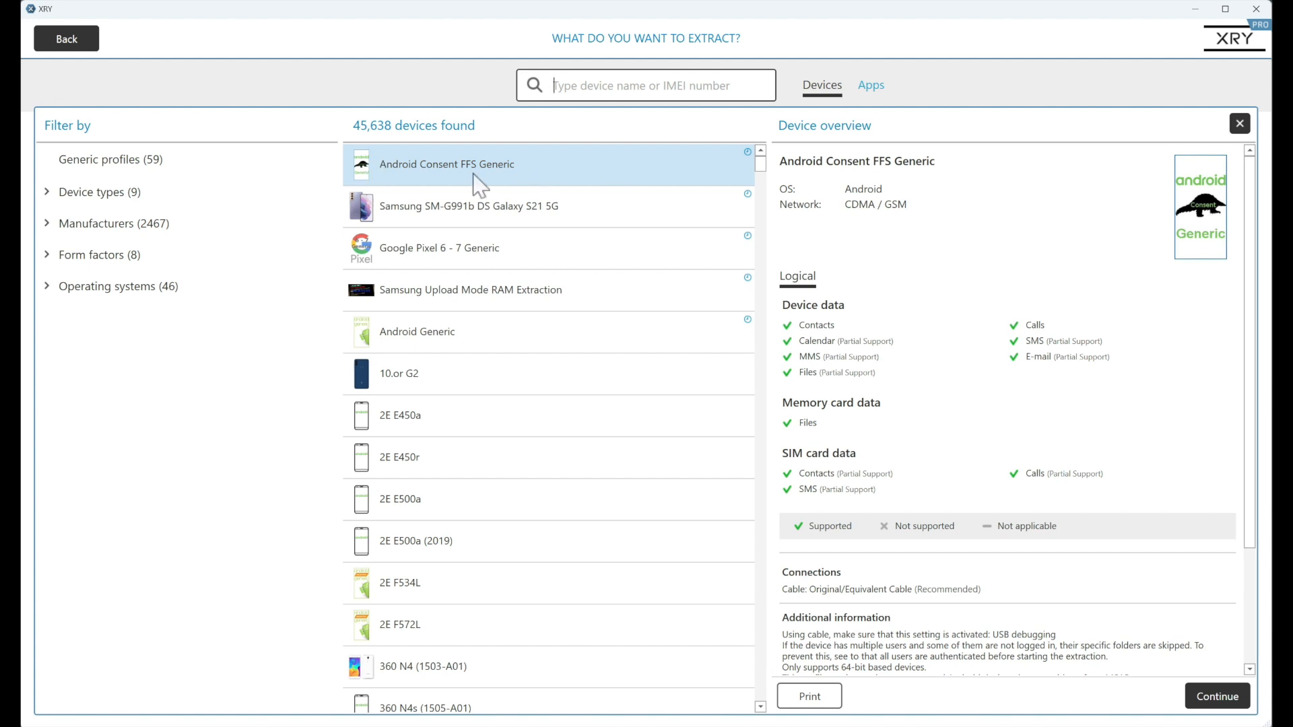
mouse_move(388, 174)
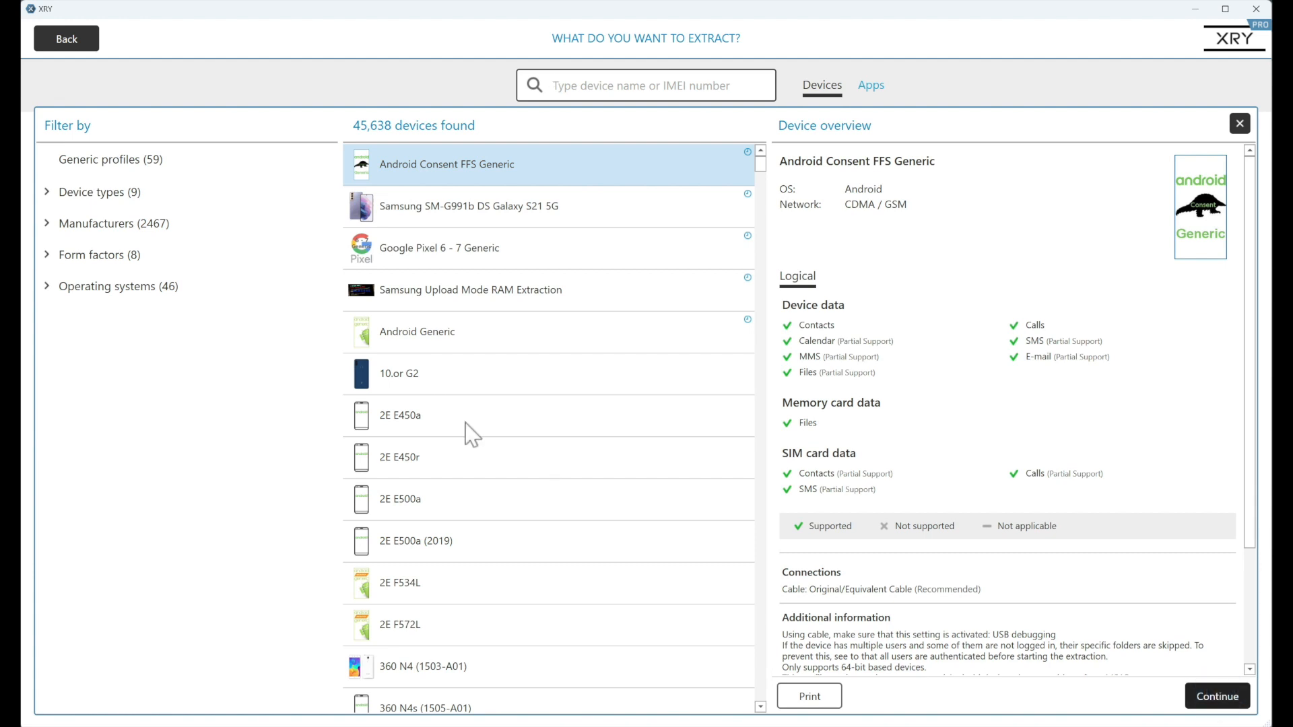
left_click(1216, 696)
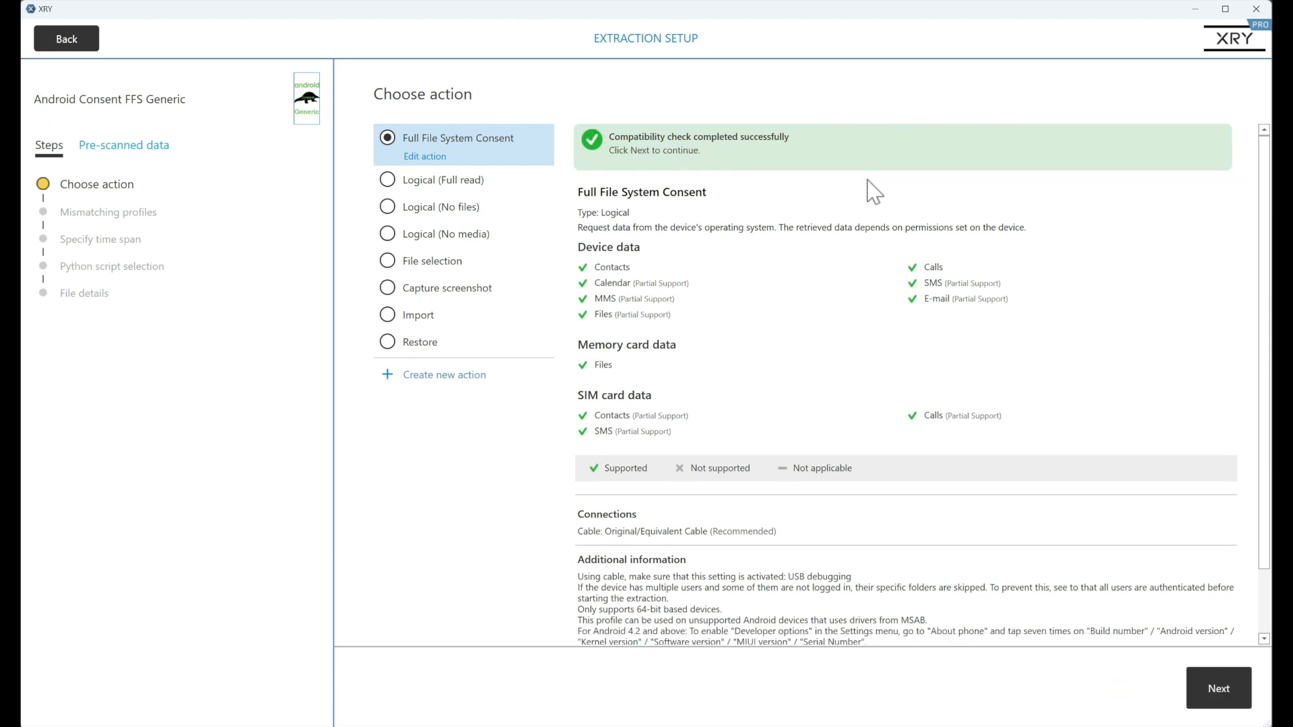
mouse_move(1169, 191)
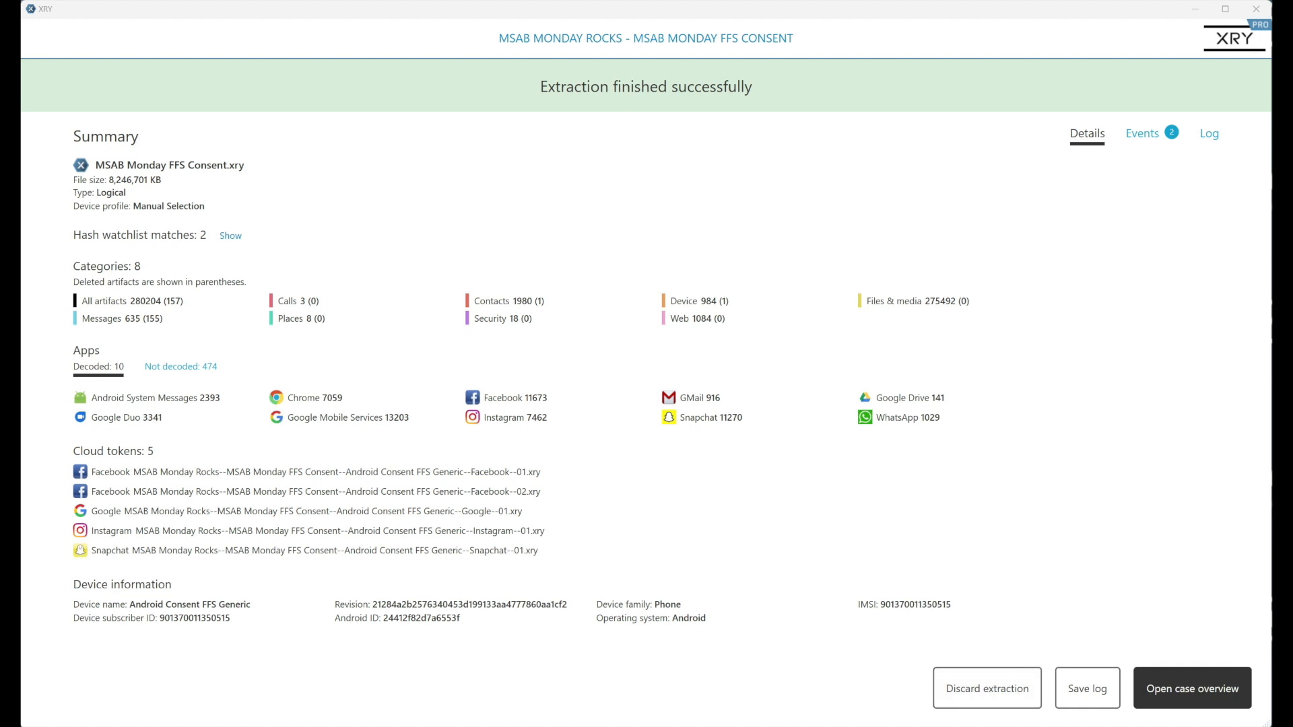
mouse_move(230, 236)
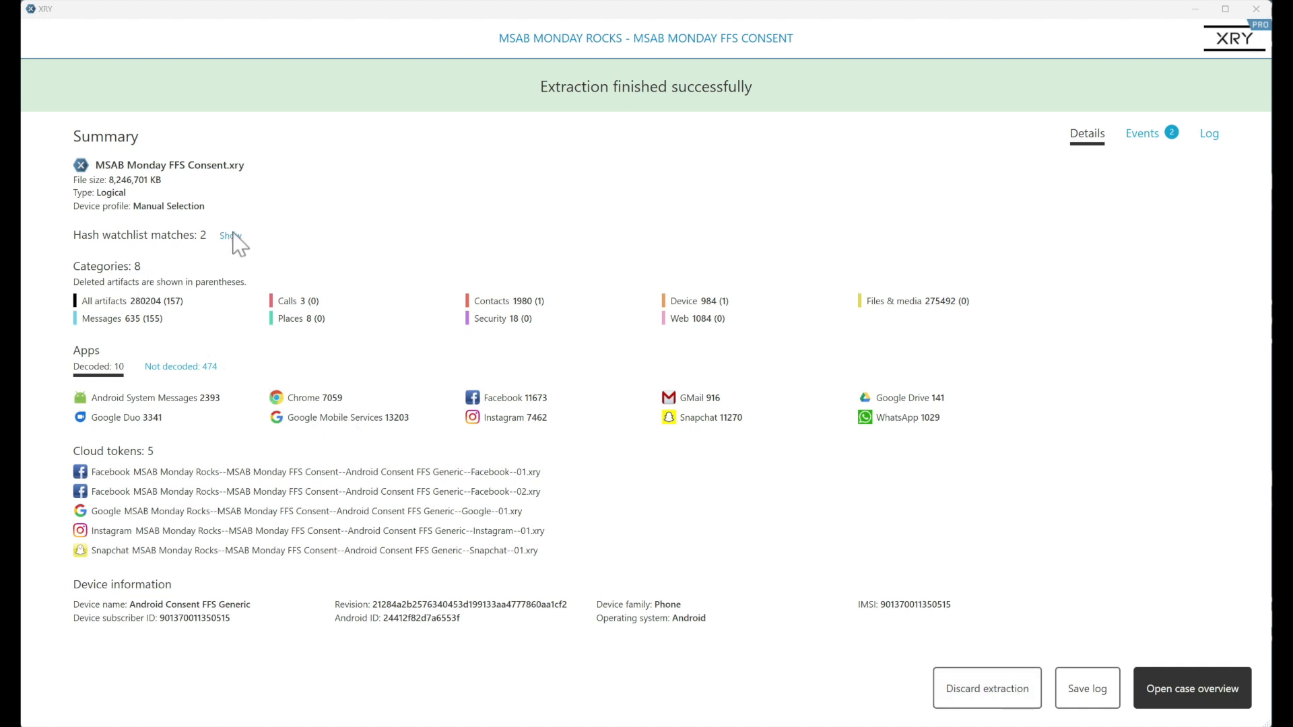
mouse_move(1115, 309)
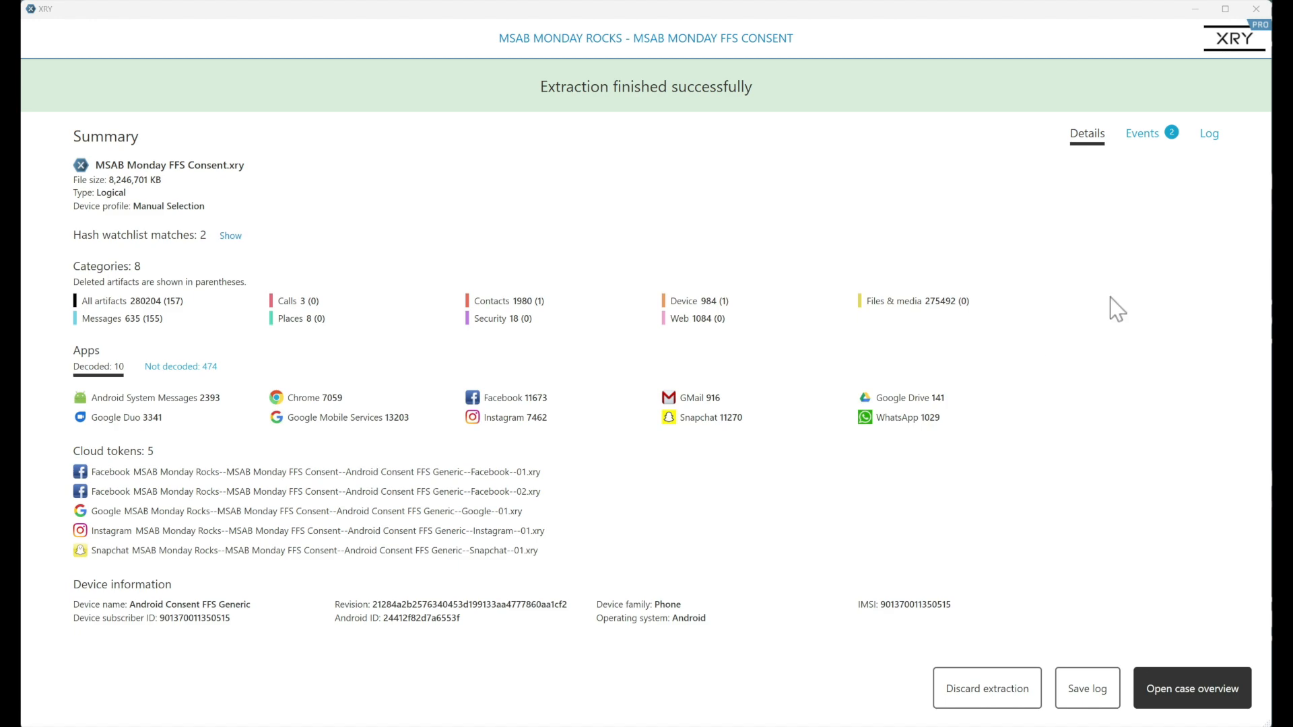
Review the extraction log to its final entries, then return to the case overview.
left_click(1209, 134)
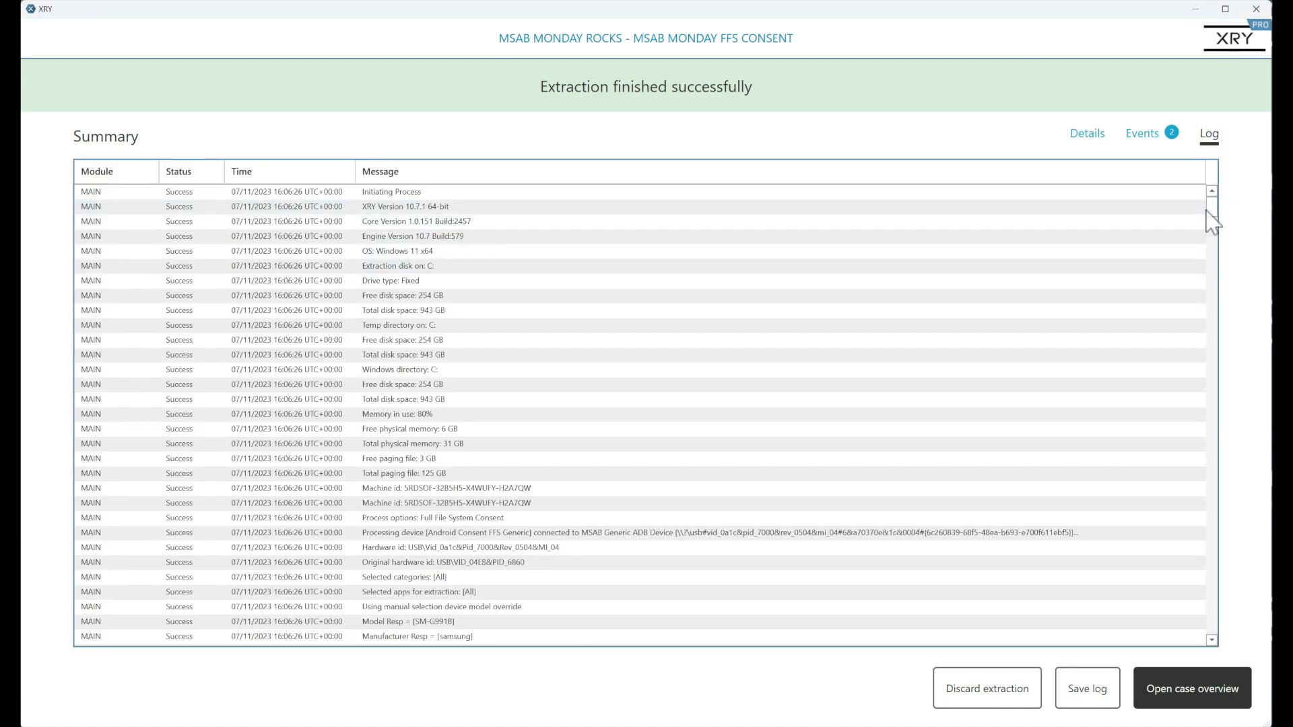
scroll("down", 3)
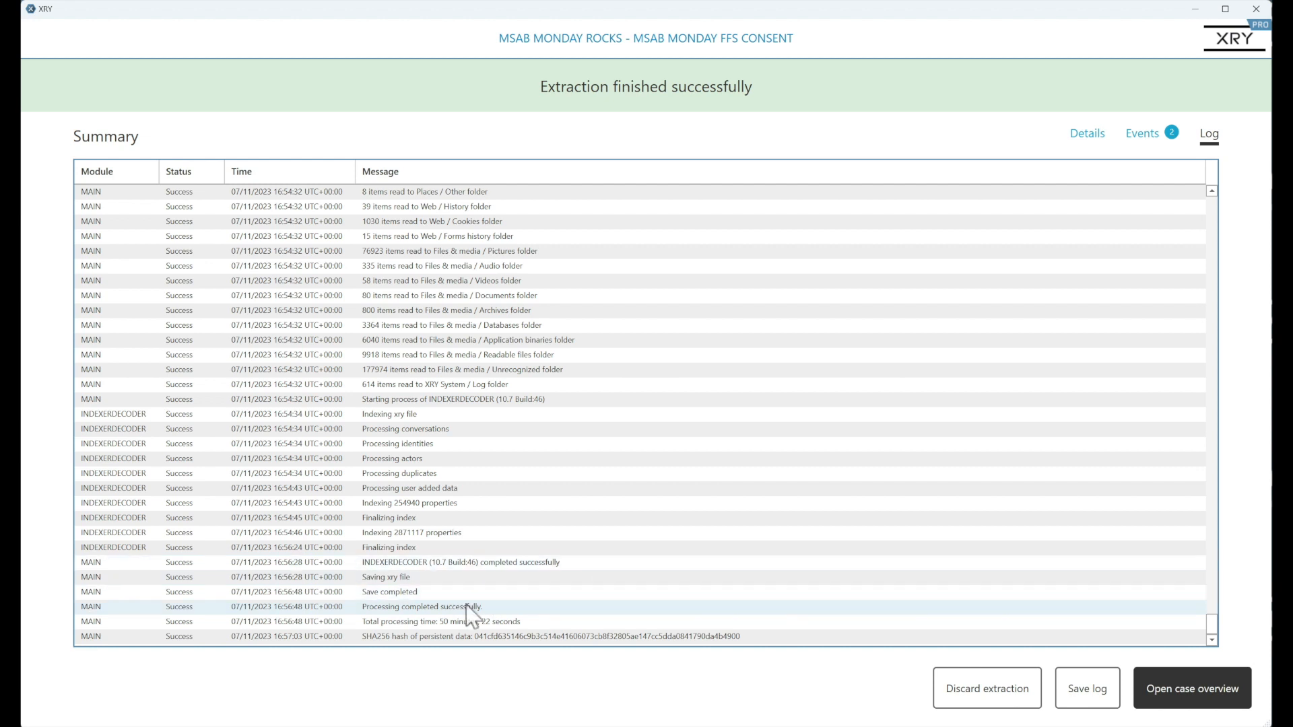
mouse_move(474, 634)
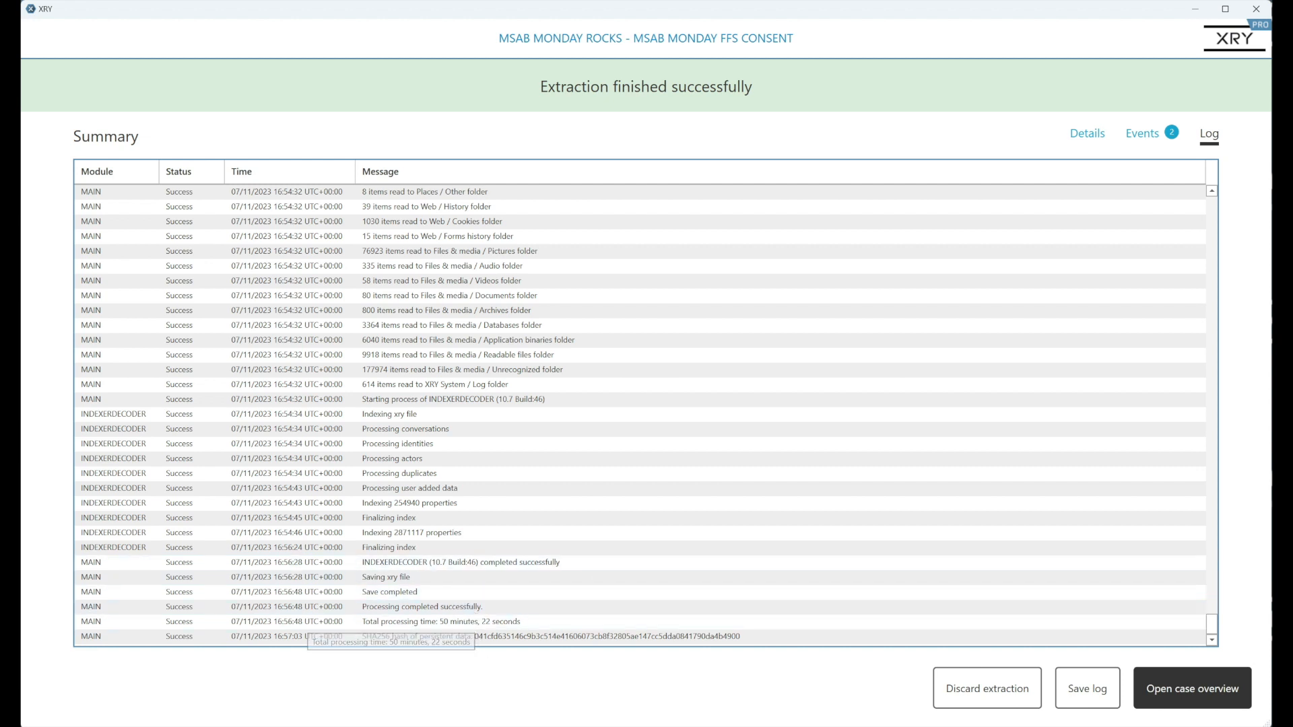
left_click(1190, 688)
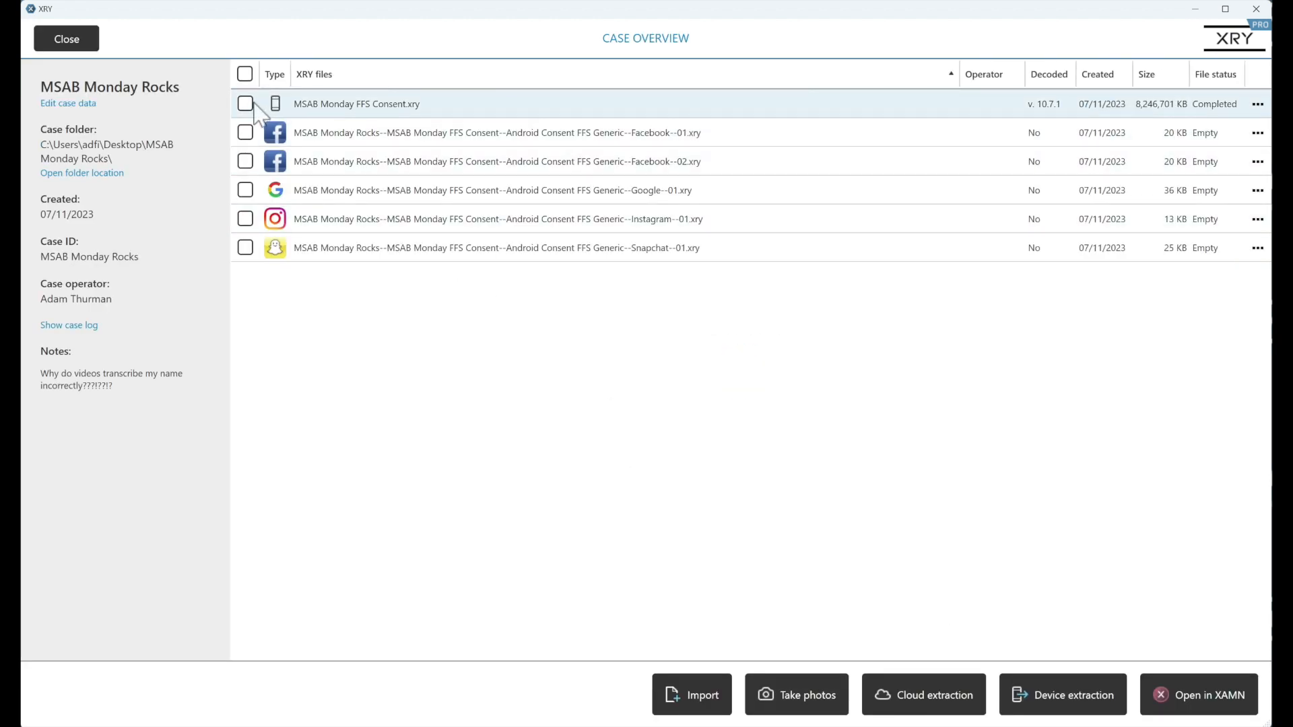
Select all six case files and open them together in XAMN.
left_click(245, 72)
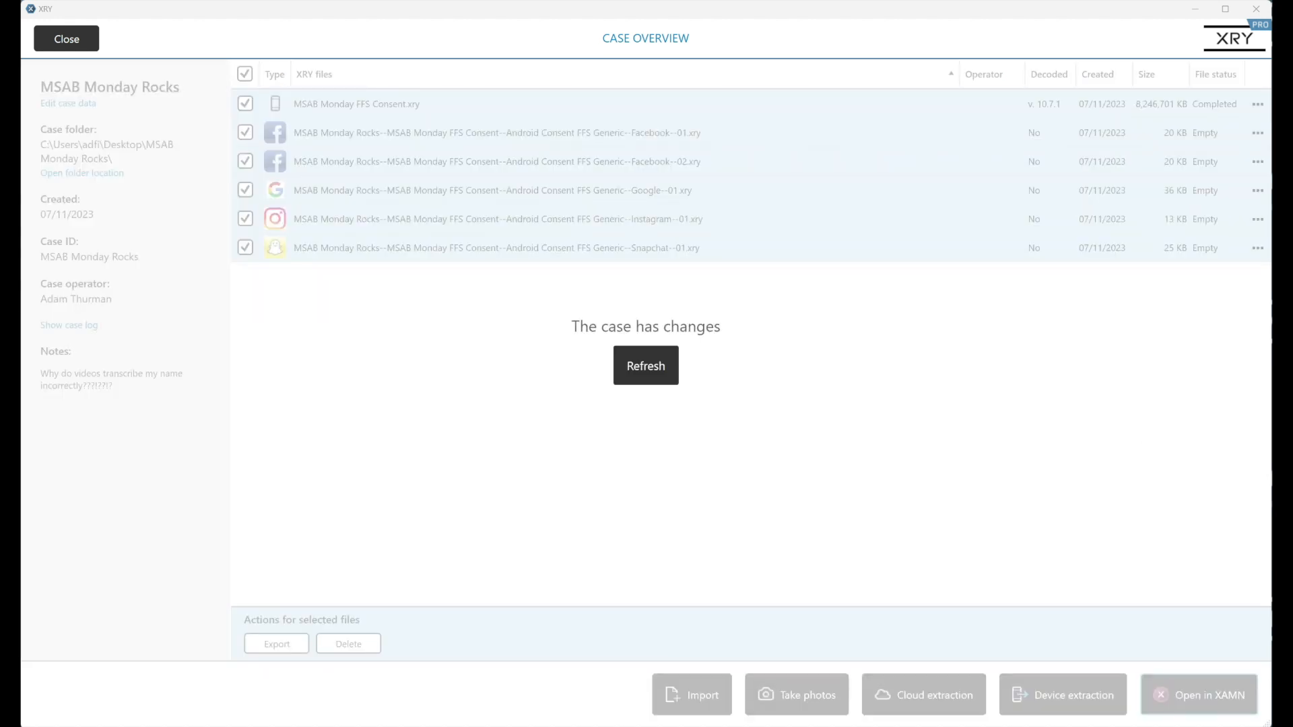
left_click(1197, 695)
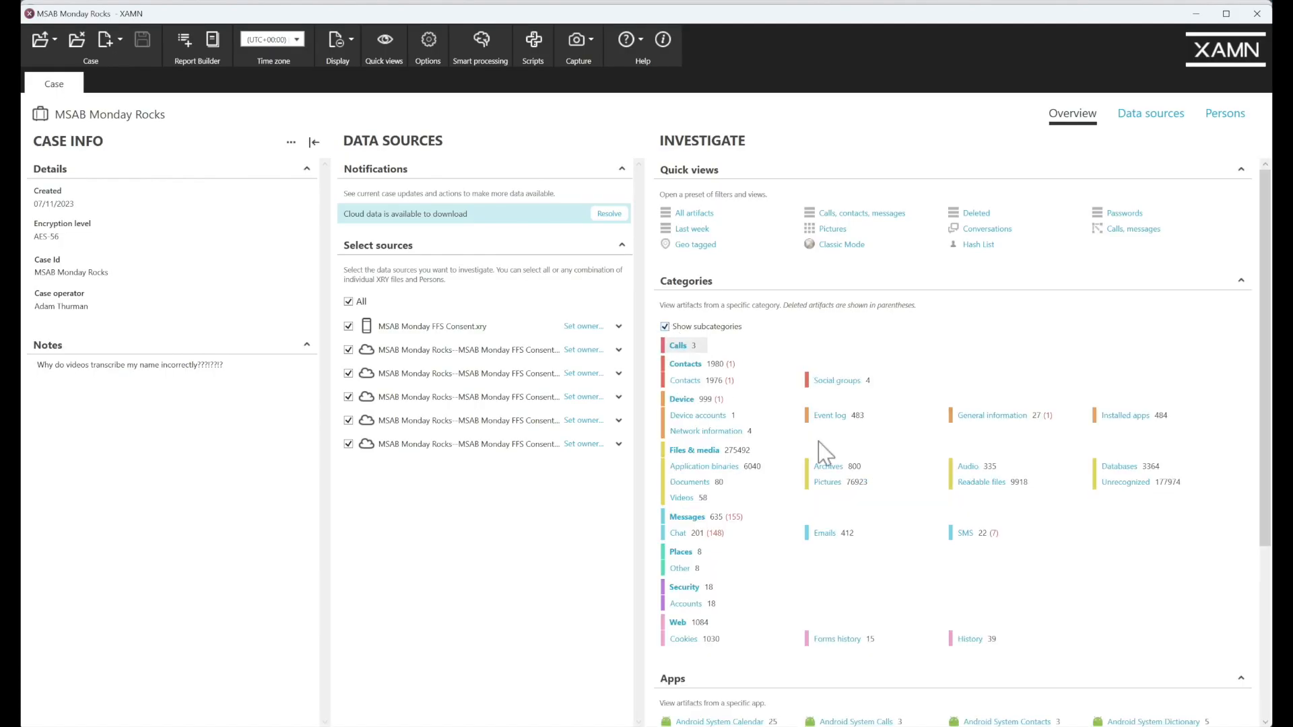
scroll("down", 3)
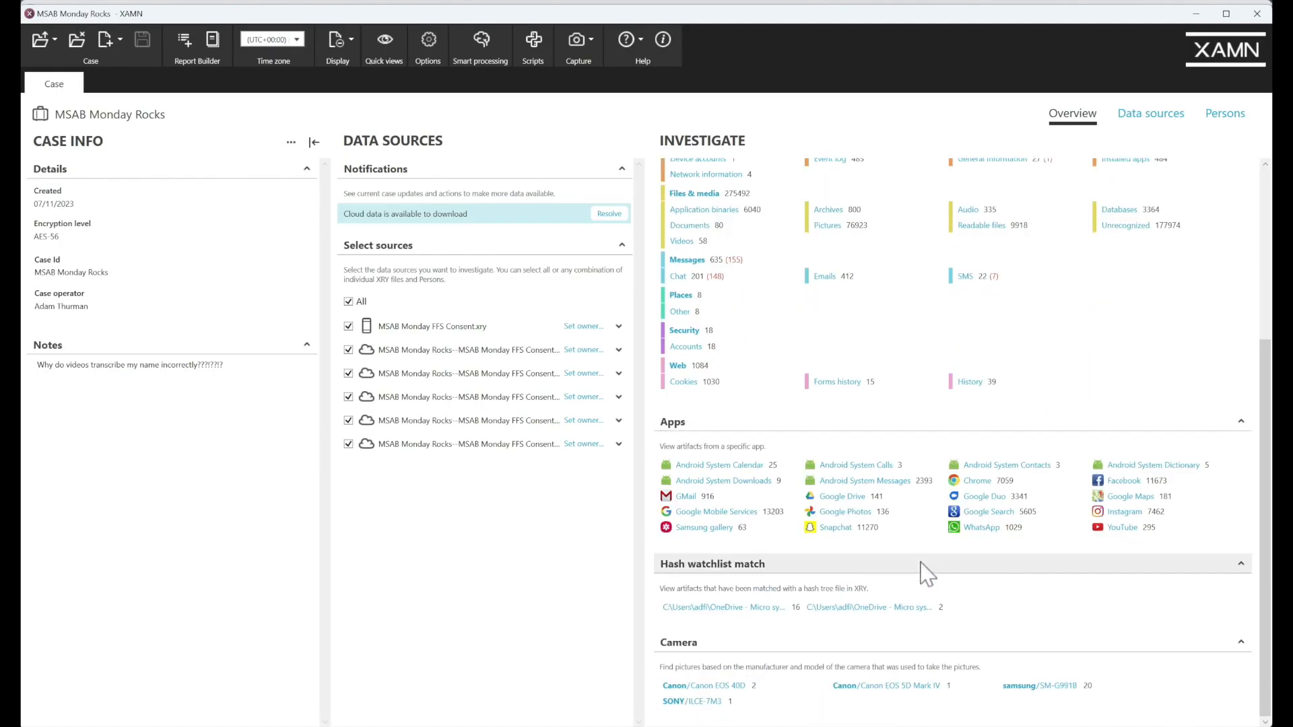